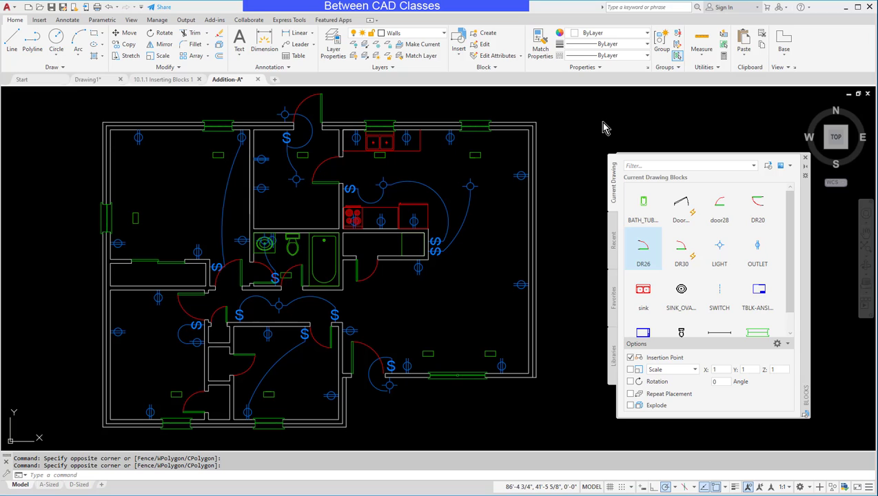
{"action": "mouse_move", "coordinate": [605, 143]}
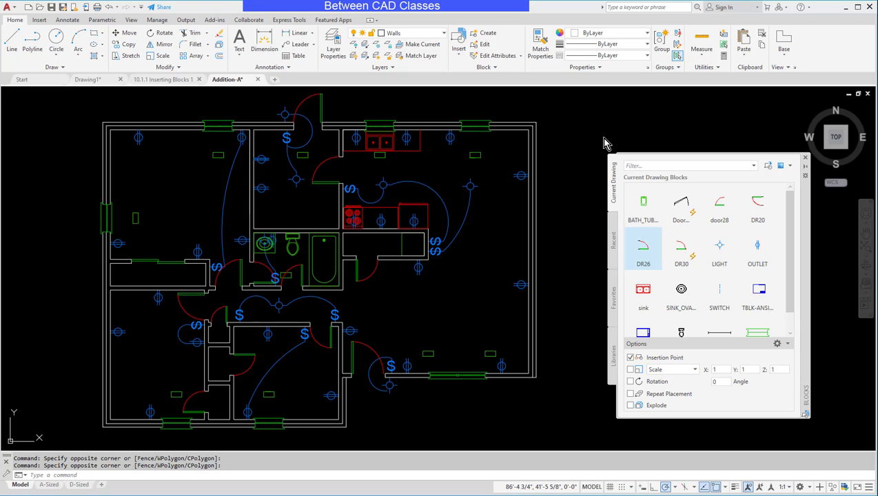
Make Furniture the current layer
{"action": "left_click", "coordinate": [333, 44]}
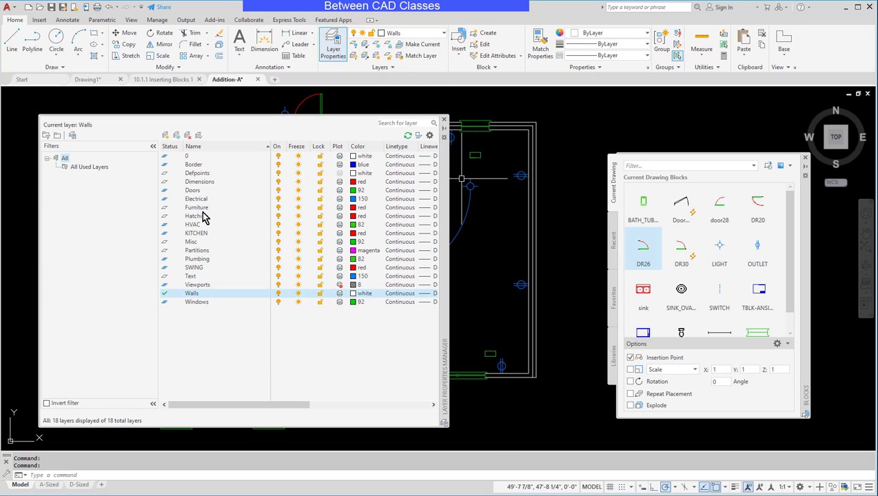
{"action": "left_click", "coordinate": [197, 208]}
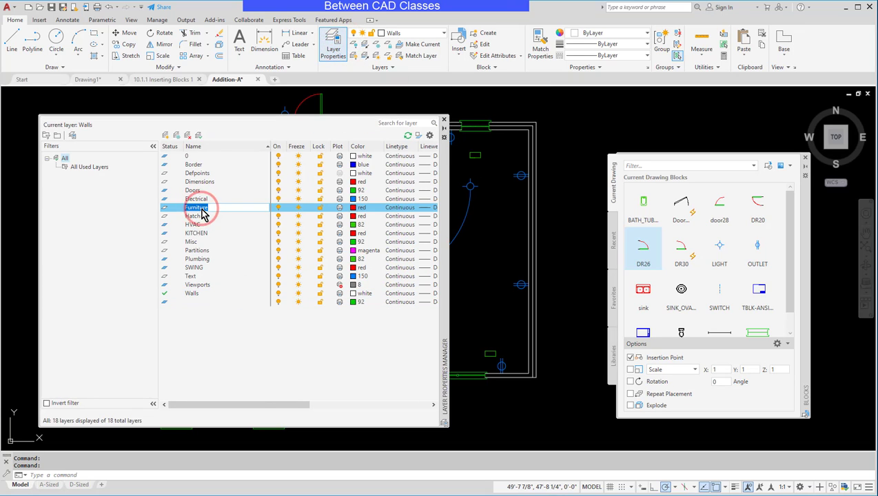
{"action": "left_click", "coordinate": [444, 118]}
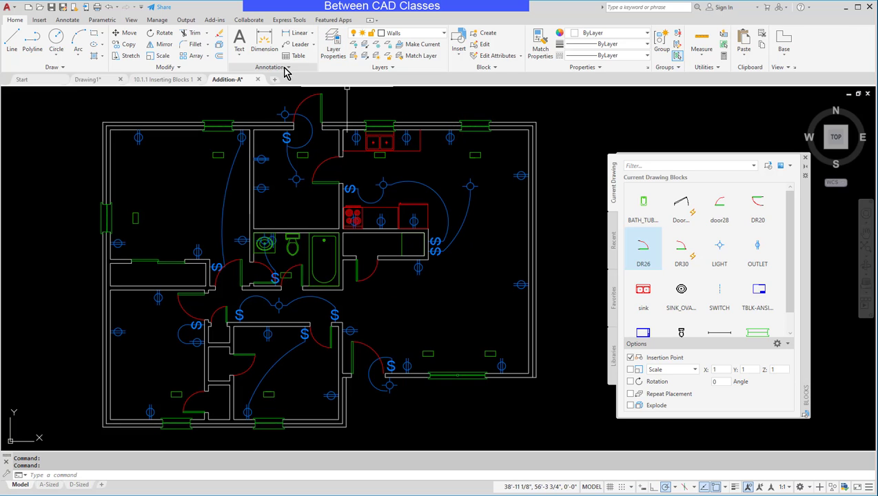
Select the Hand text style for editing, then enter RE to start RENAME
{"action": "left_click", "coordinate": [273, 67]}
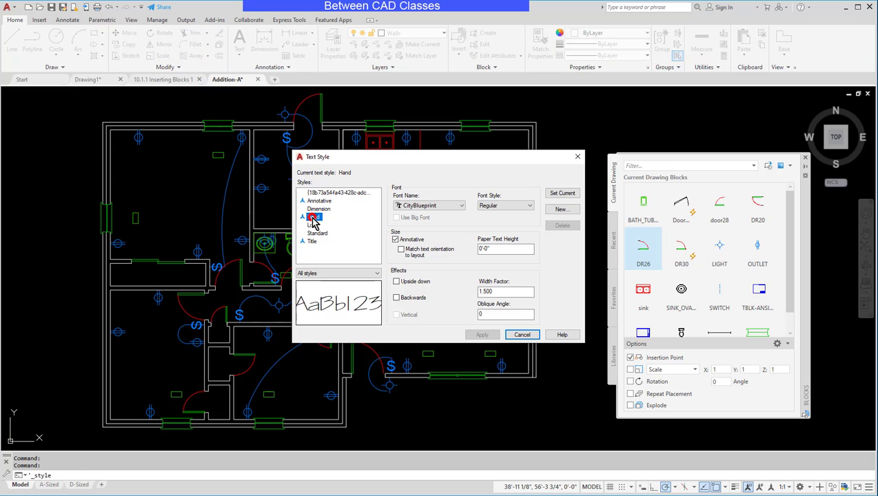
{"action": "left_click", "coordinate": [314, 217]}
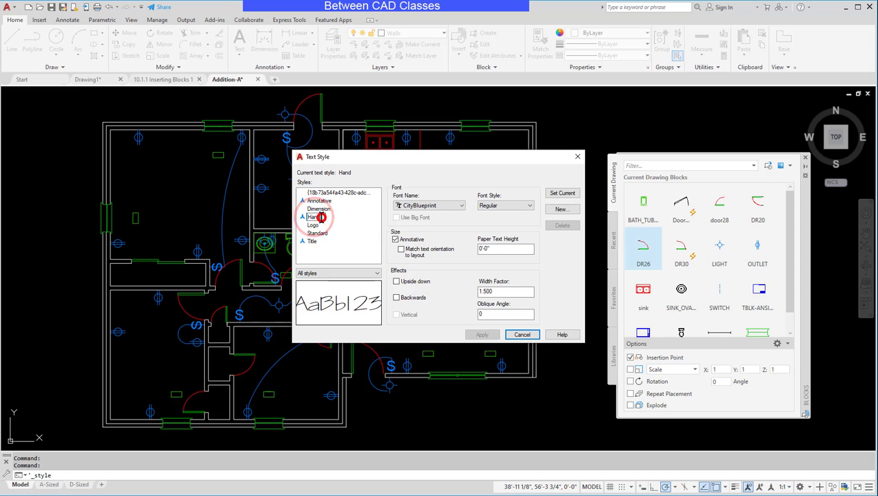
{"action": "left_click", "coordinate": [522, 335]}
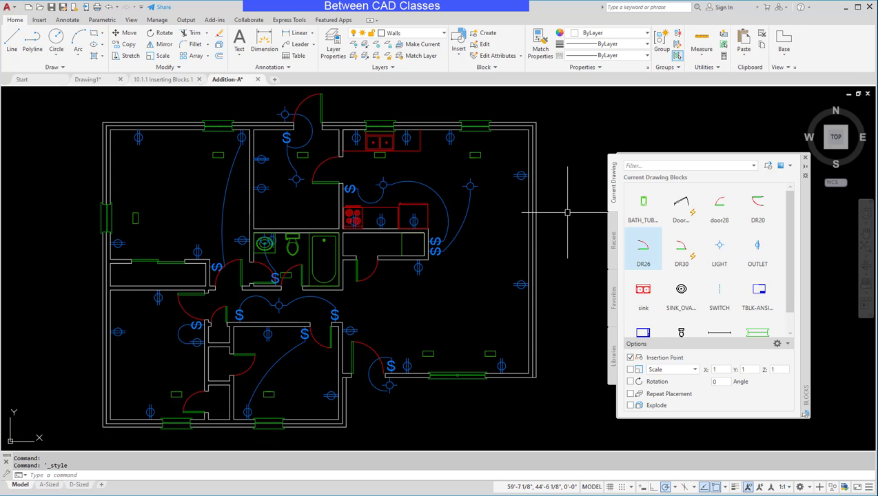
{"action": "type", "text": "re"}
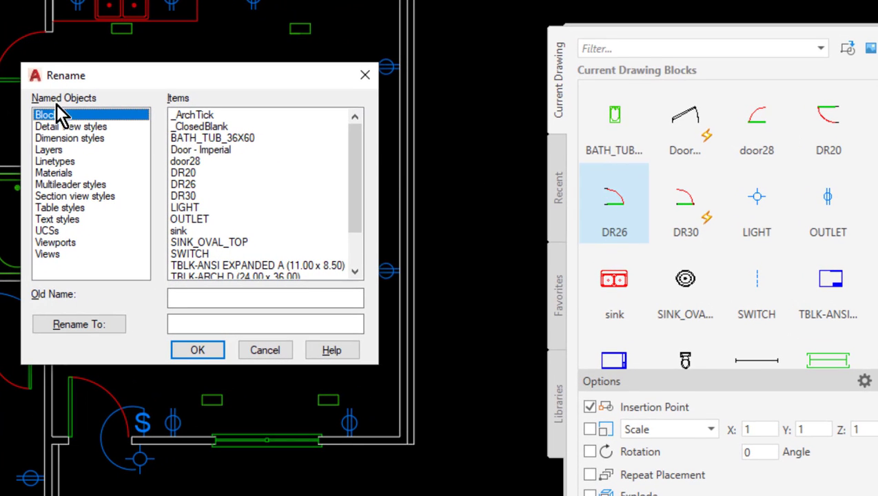
{"action": "mouse_move", "coordinate": [131, 214]}
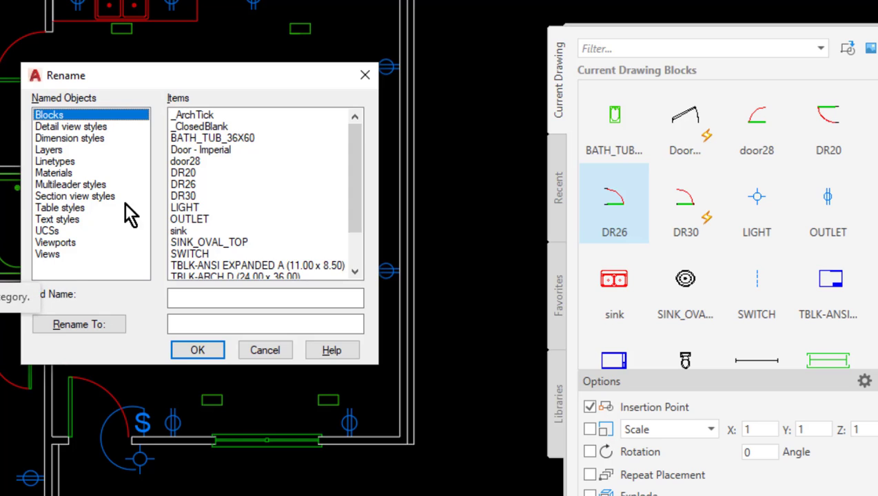
{"action": "mouse_move", "coordinate": [62, 159]}
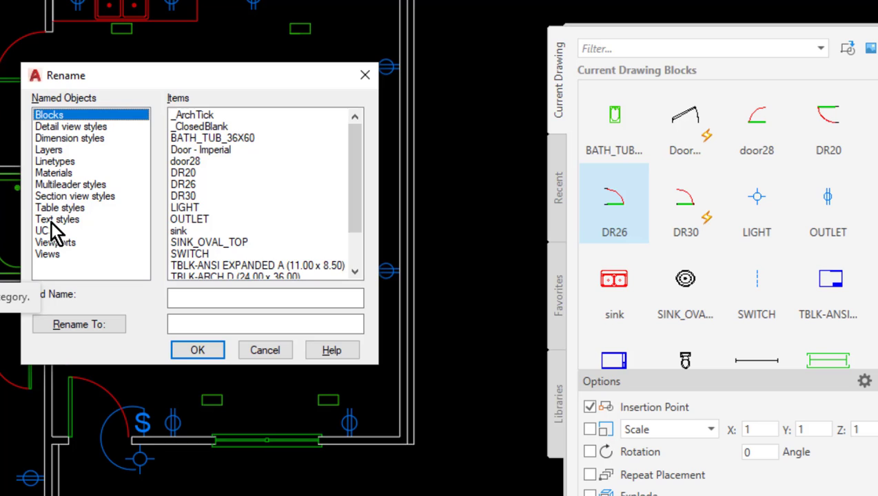
{"action": "mouse_move", "coordinate": [102, 134]}
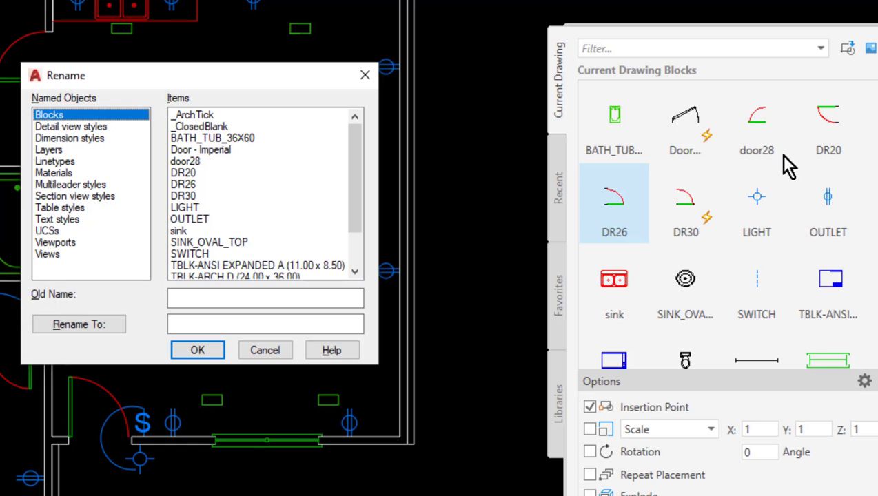
{"action": "mouse_move", "coordinate": [844, 173]}
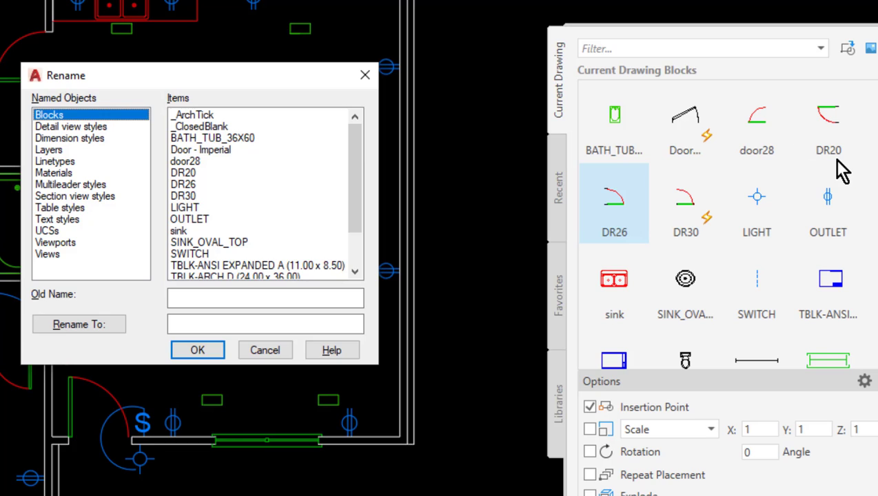
{"action": "mouse_move", "coordinate": [712, 249]}
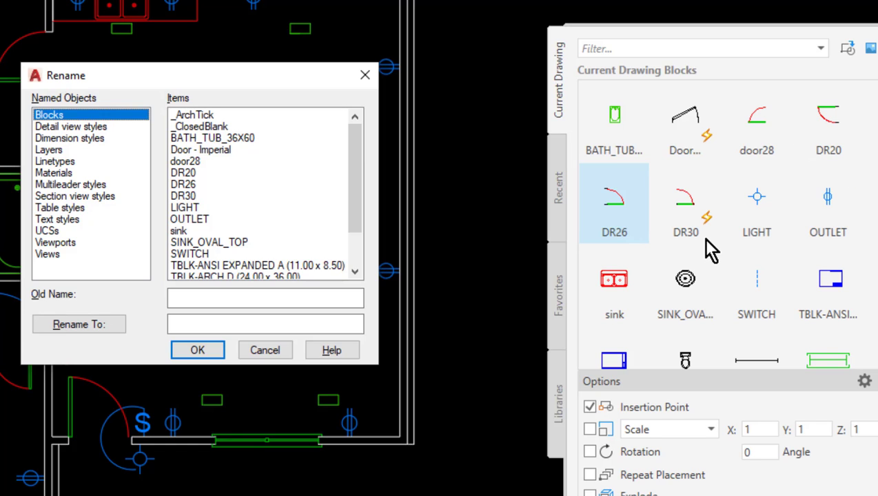
{"action": "mouse_move", "coordinate": [694, 200]}
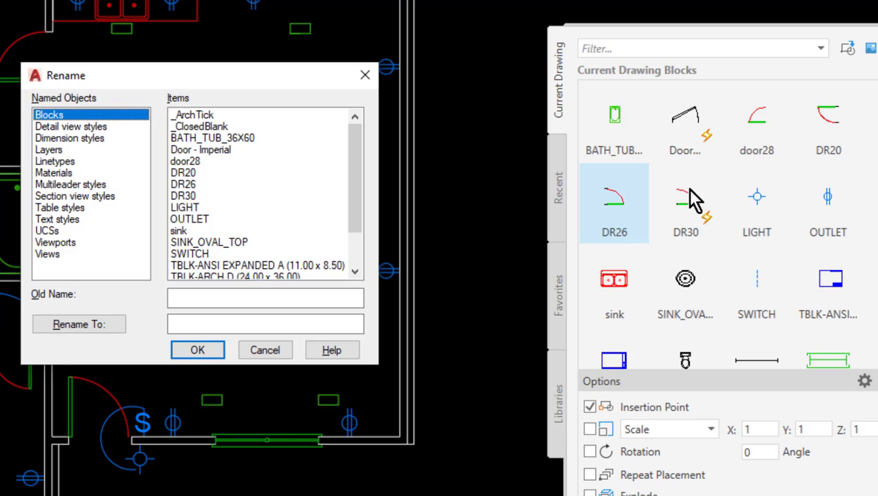
{"action": "mouse_move", "coordinate": [755, 172]}
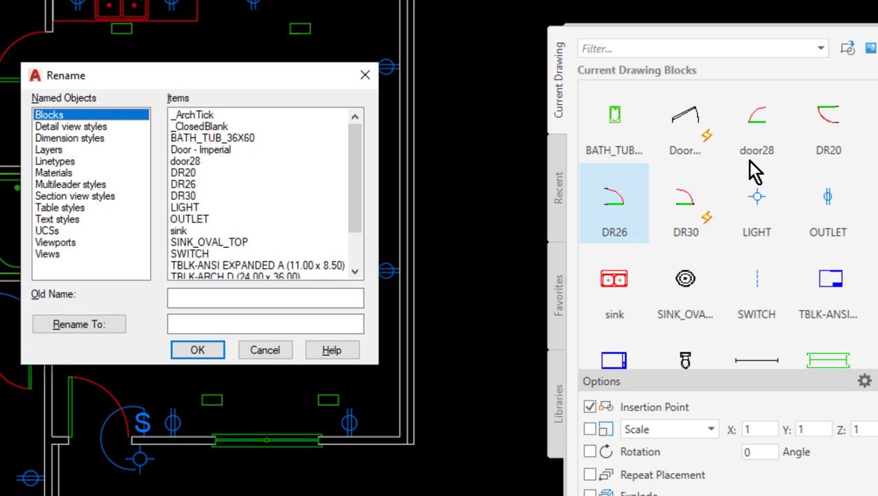
{"action": "mouse_move", "coordinate": [805, 167]}
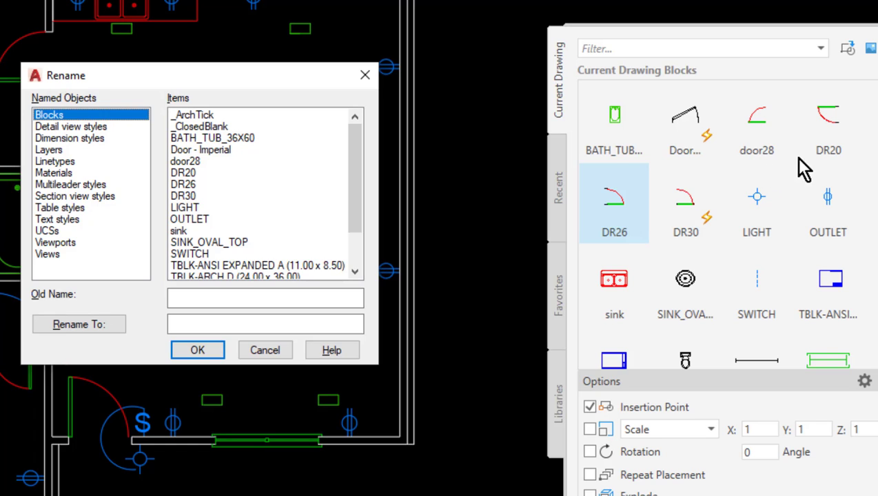
{"action": "mouse_move", "coordinate": [758, 234]}
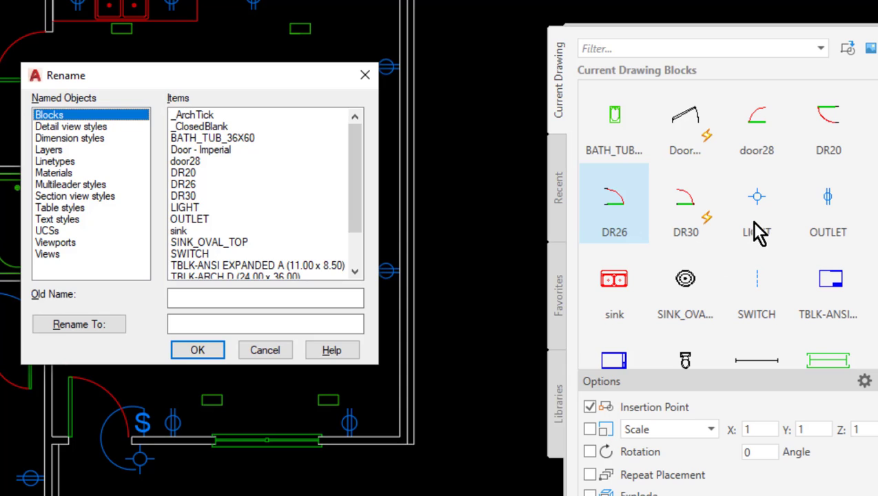
{"action": "mouse_move", "coordinate": [110, 183]}
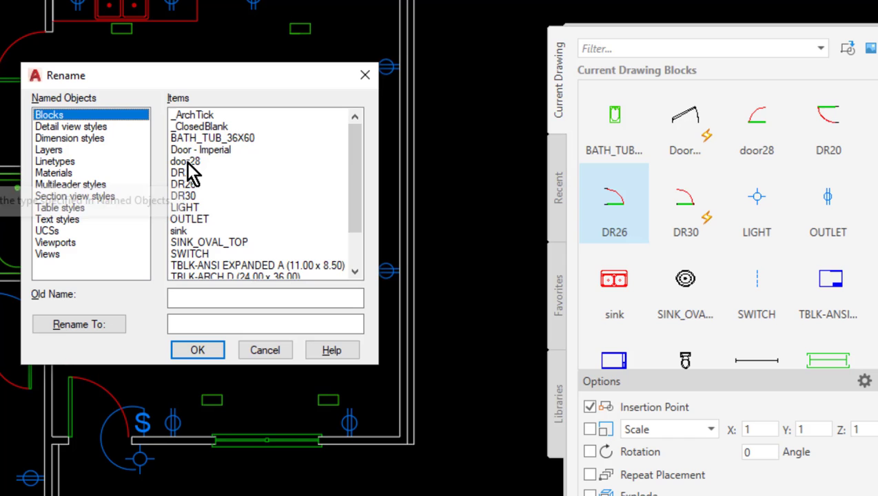
Select the door28 block and rename it to DR28
{"action": "left_click", "coordinate": [185, 161]}
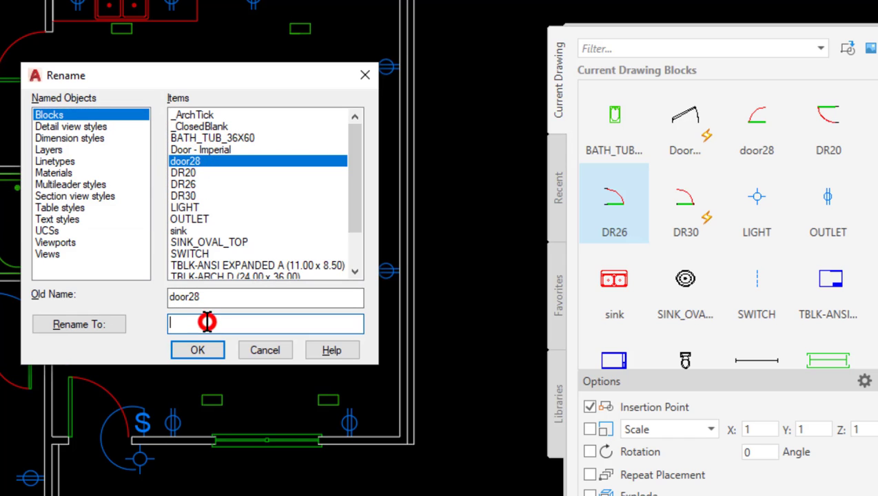
{"action": "type", "text": "D"}
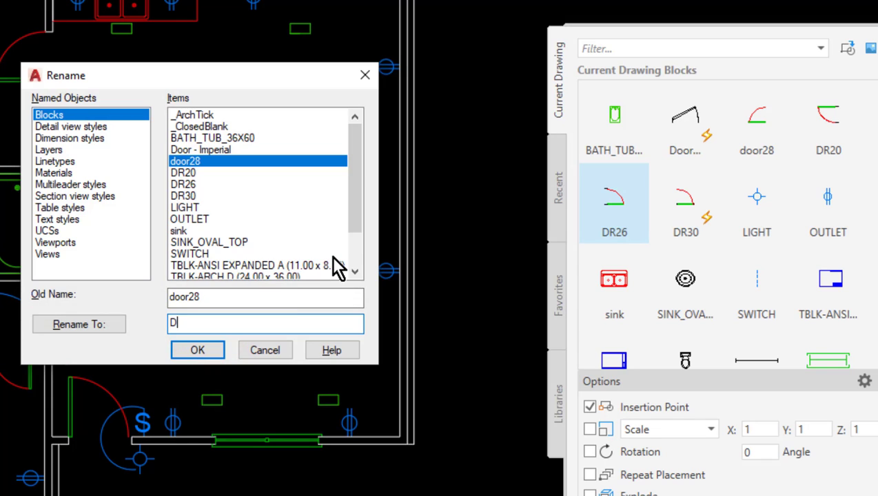
{"action": "type", "text": "R28"}
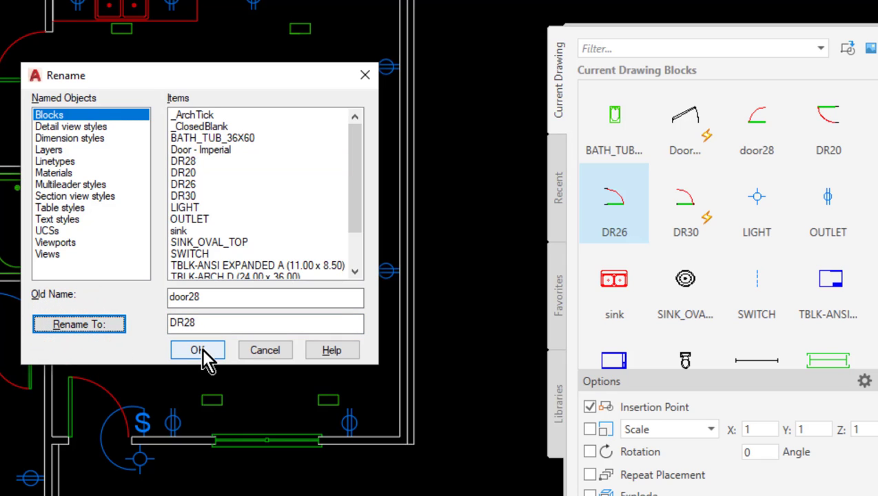
{"action": "left_click", "coordinate": [198, 350]}
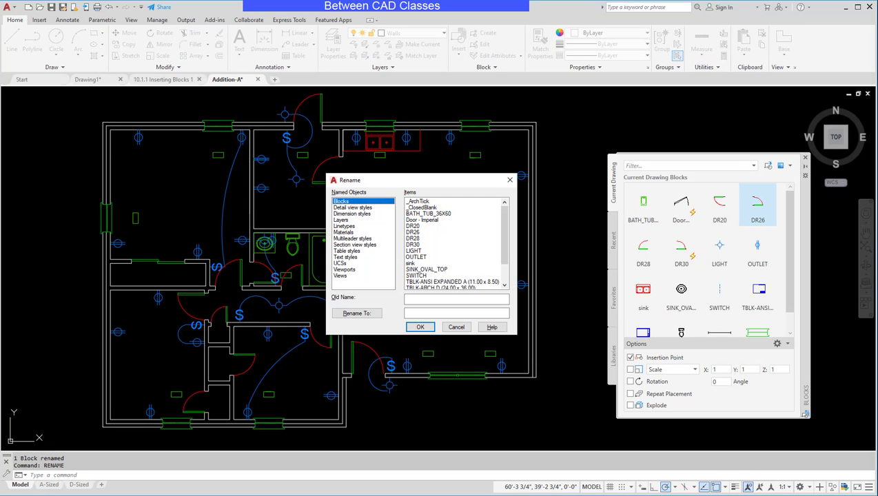
{"action": "mouse_move", "coordinate": [344, 243]}
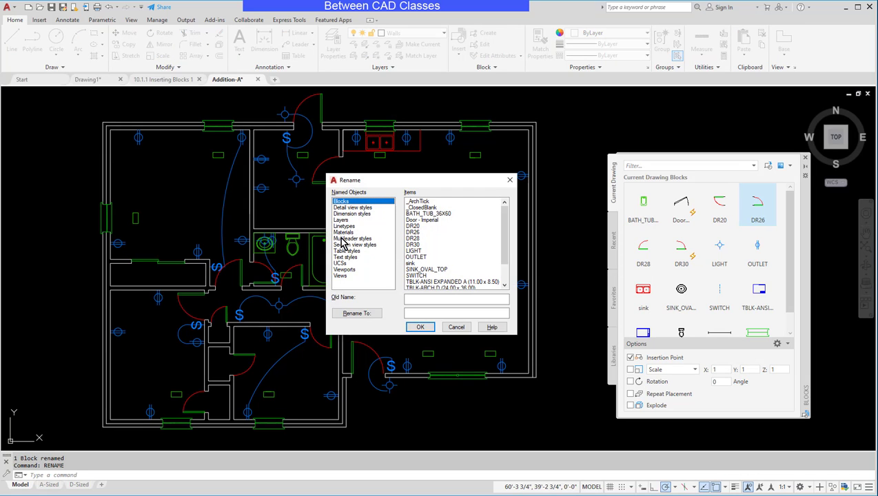
Switch from Views back to Blocks and select DR28 to verify it is listed
{"action": "left_click", "coordinate": [340, 275]}
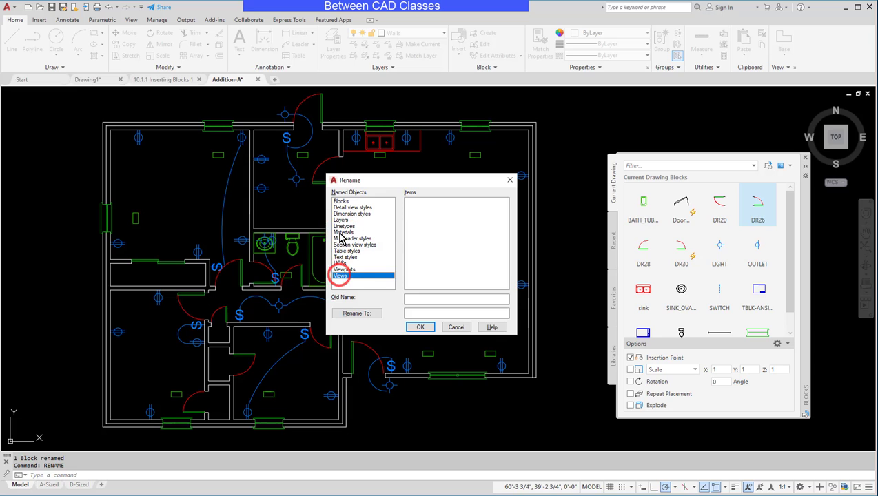
{"action": "left_click", "coordinate": [341, 201]}
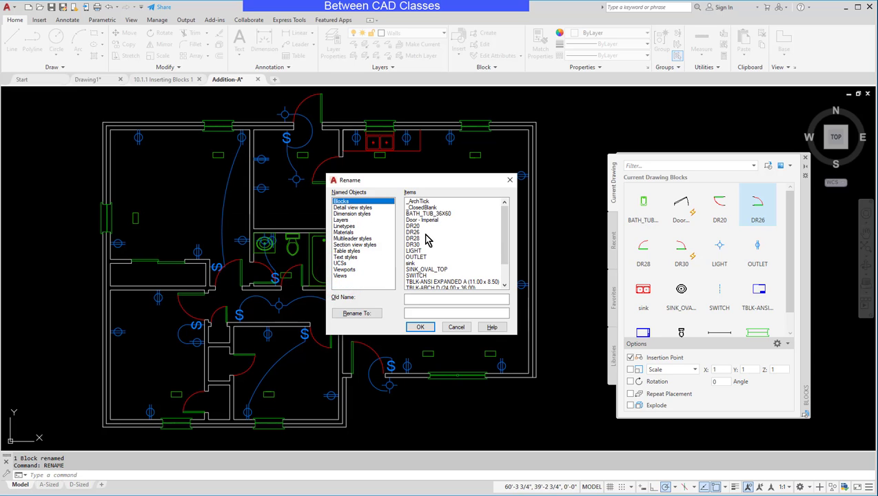
{"action": "left_click", "coordinate": [413, 239]}
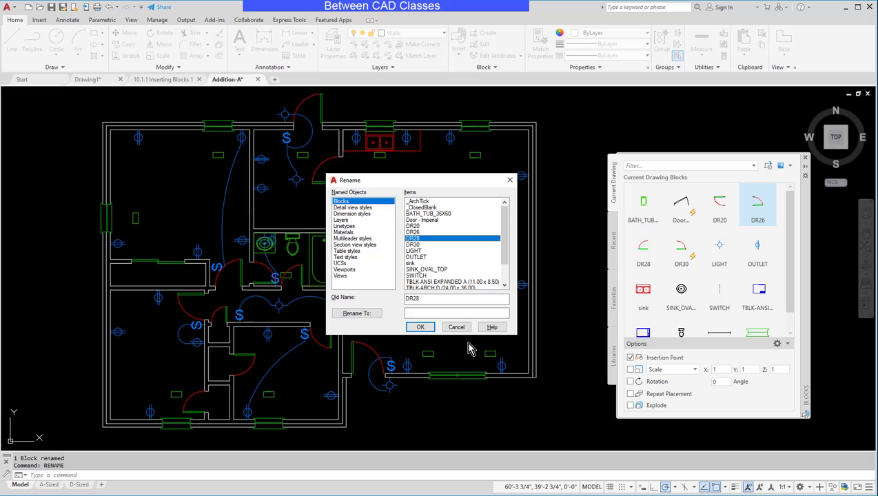